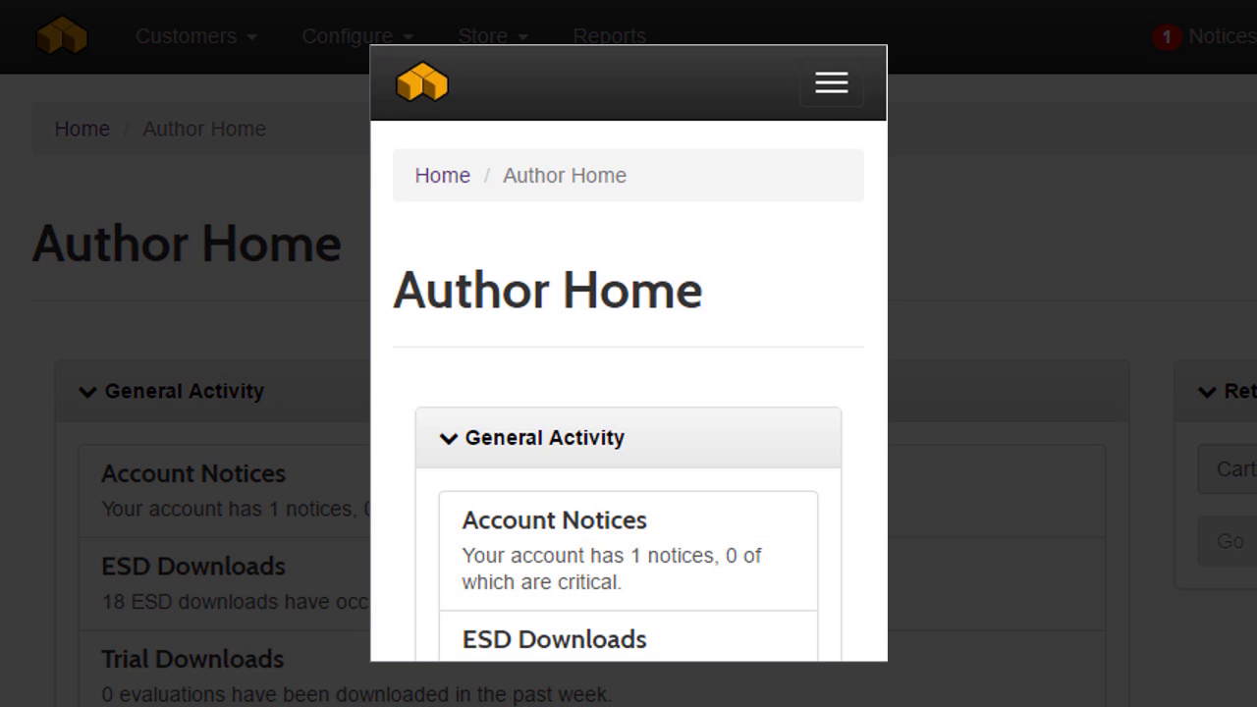
Browse the Customers menu, then open Search for an Existing Customer with empty fields.
click(831, 81)
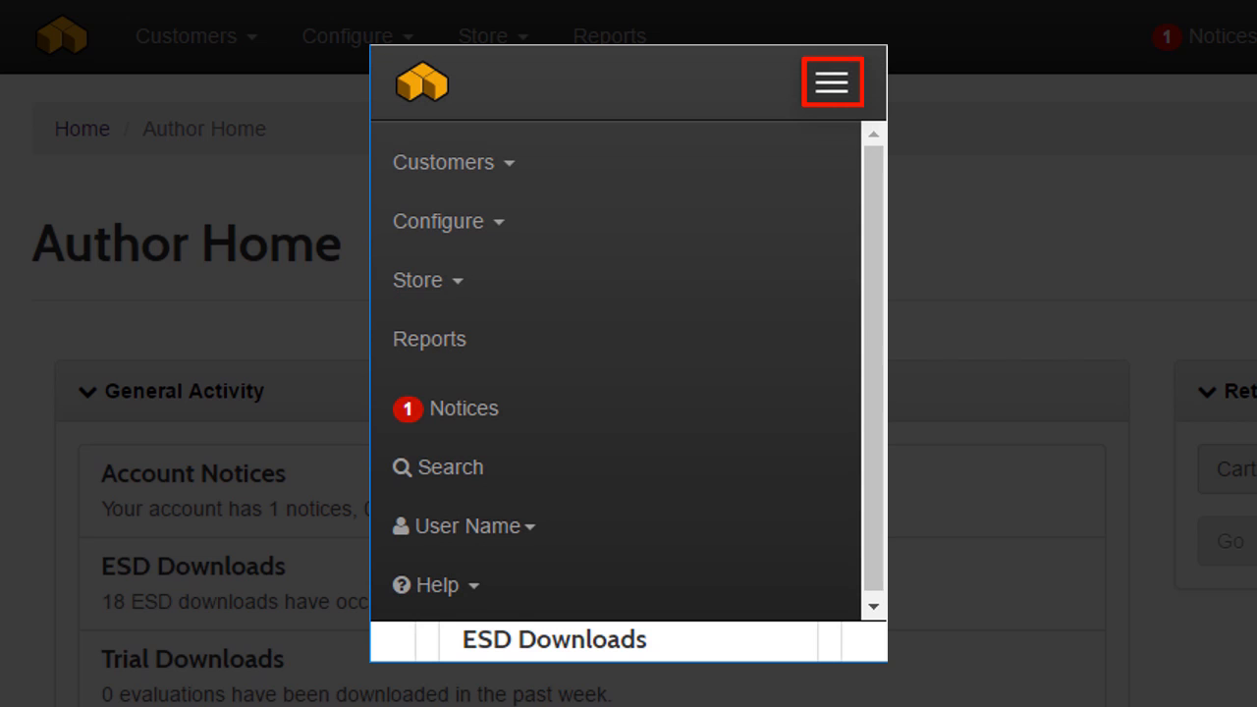
click(832, 82)
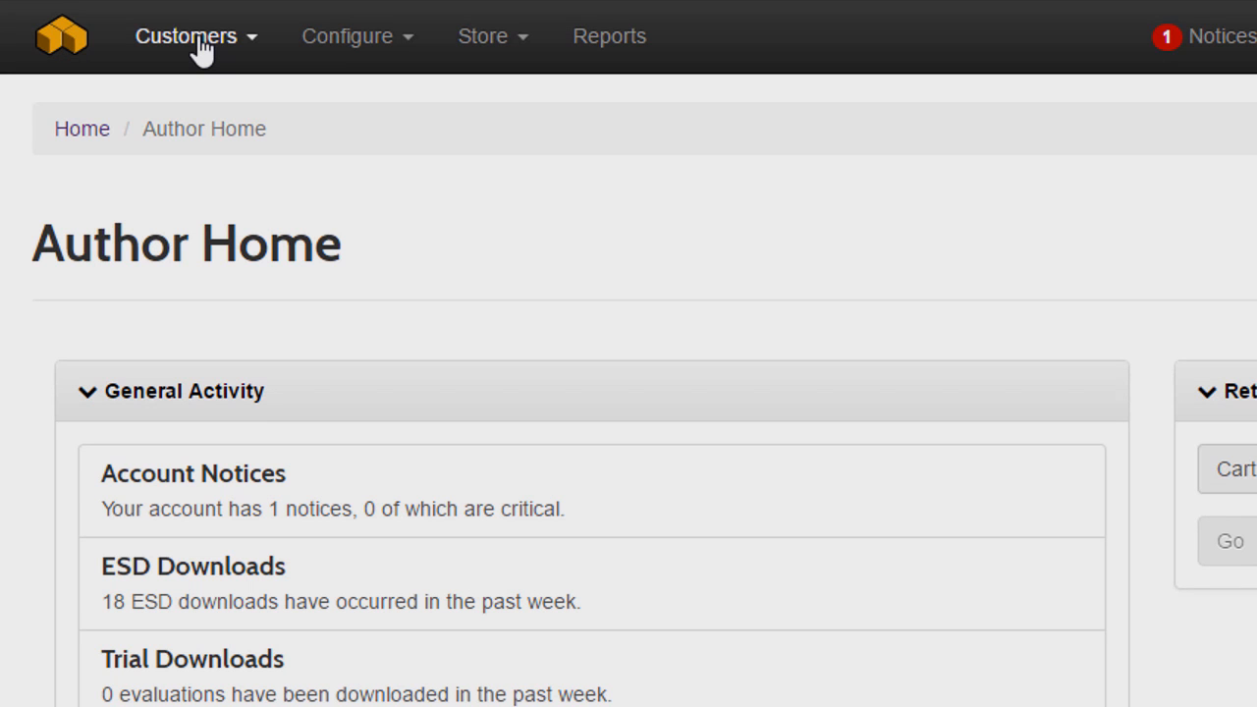
click(186, 37)
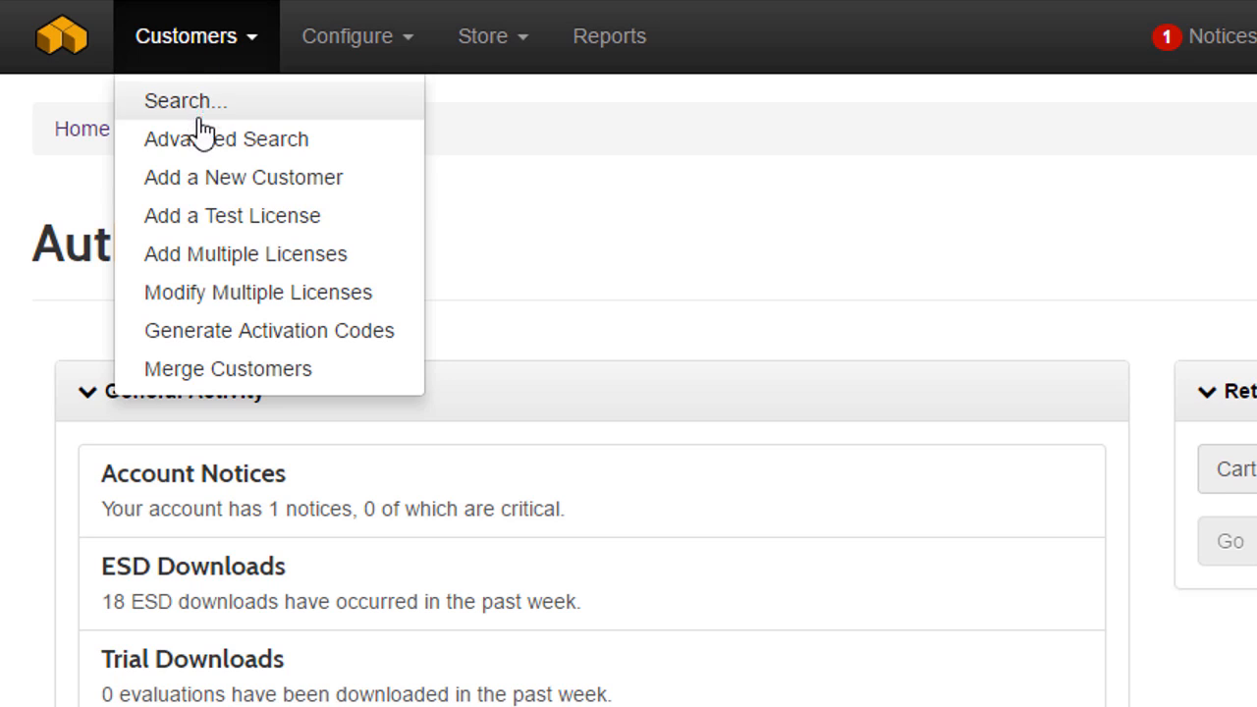
mouse_move(220, 330)
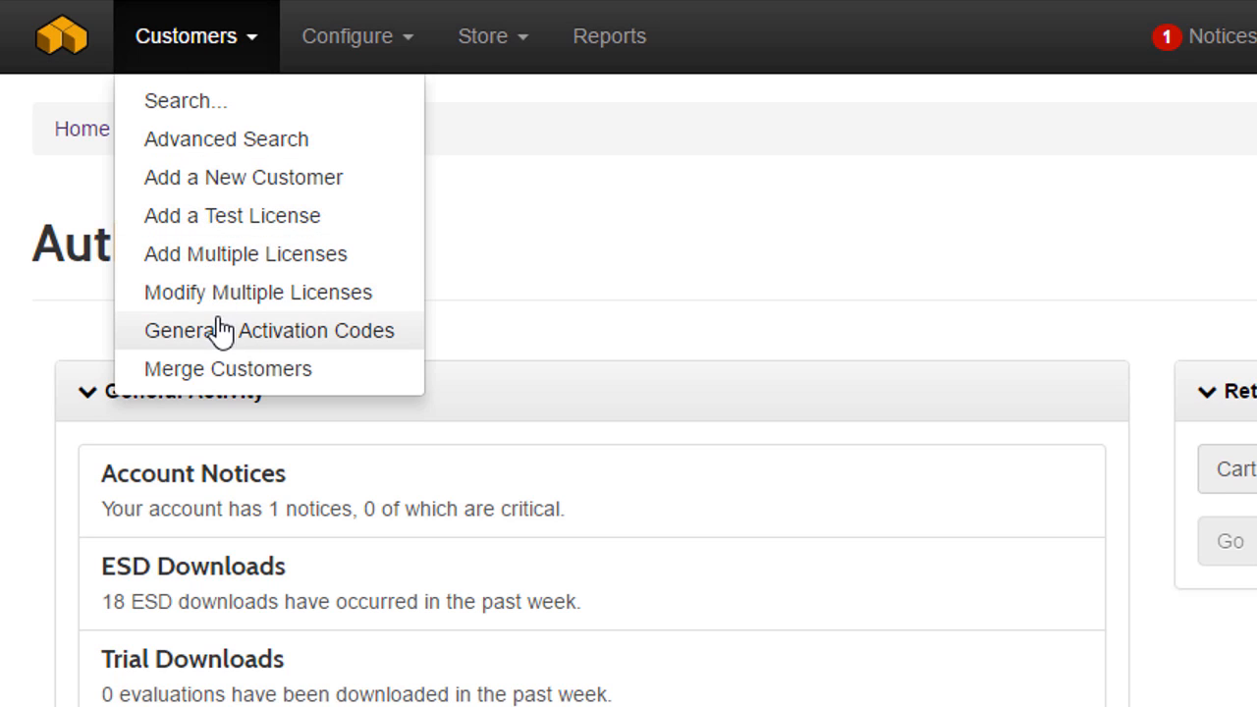
mouse_move(508, 224)
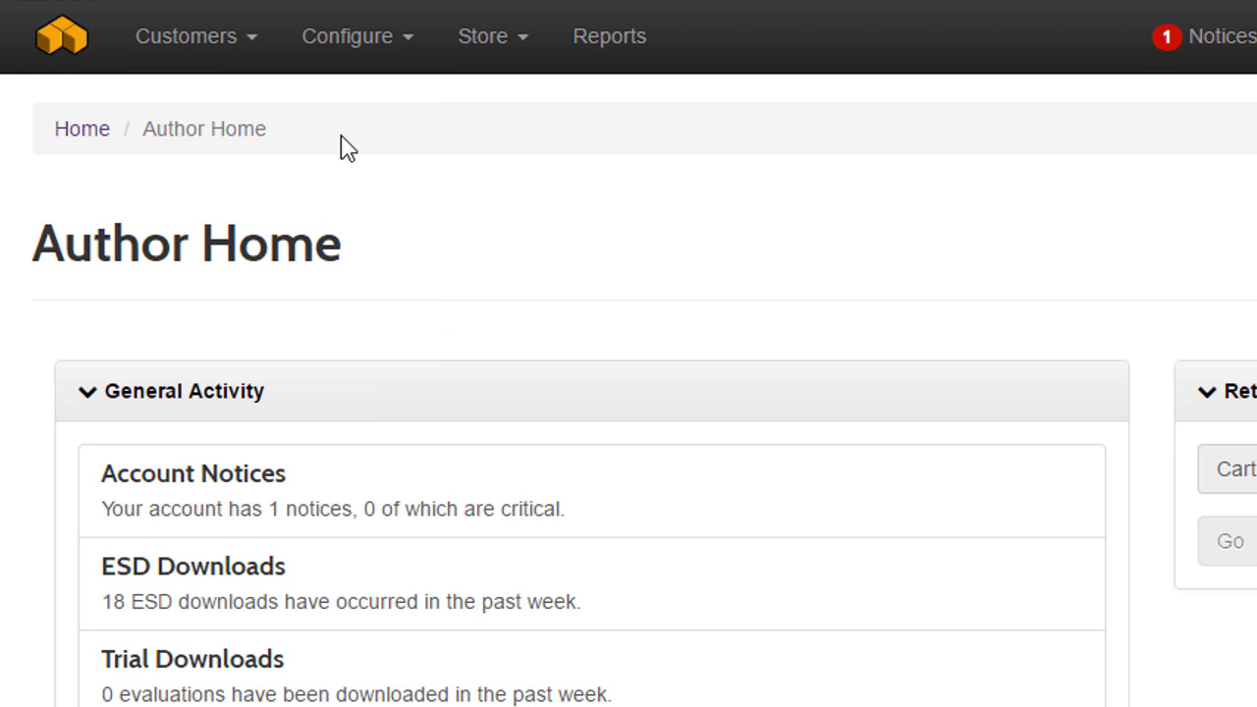
click(186, 36)
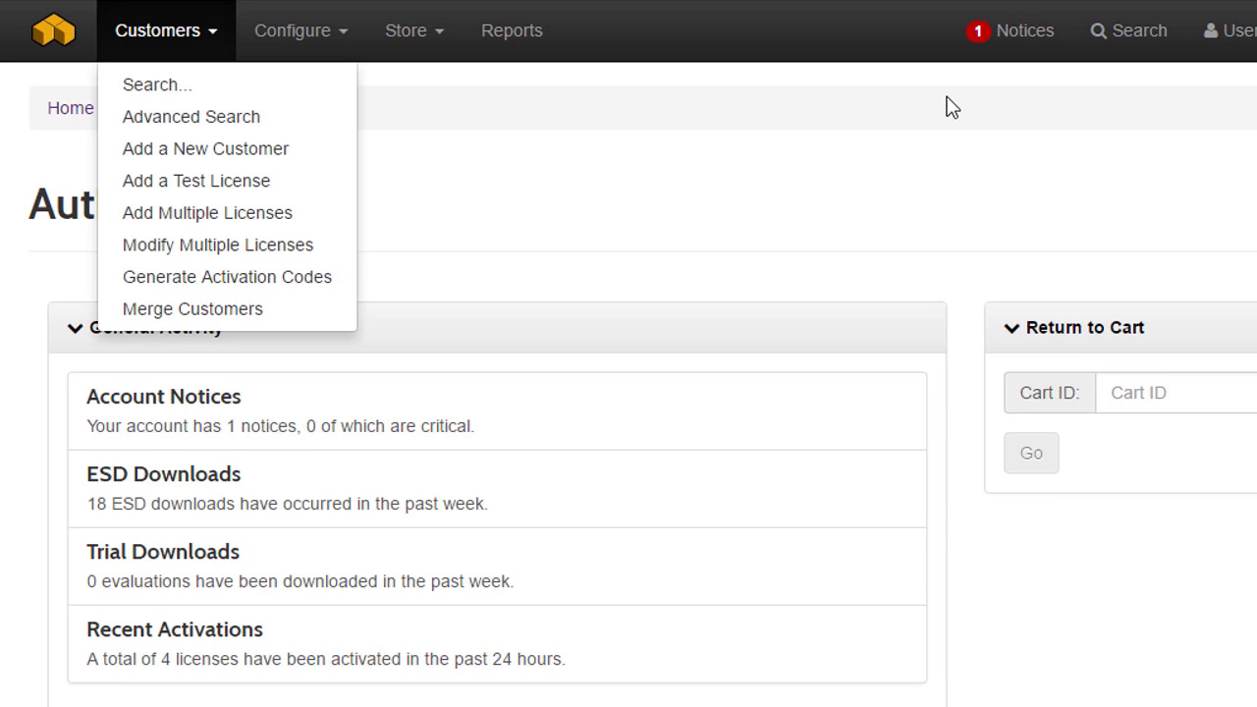
click(156, 85)
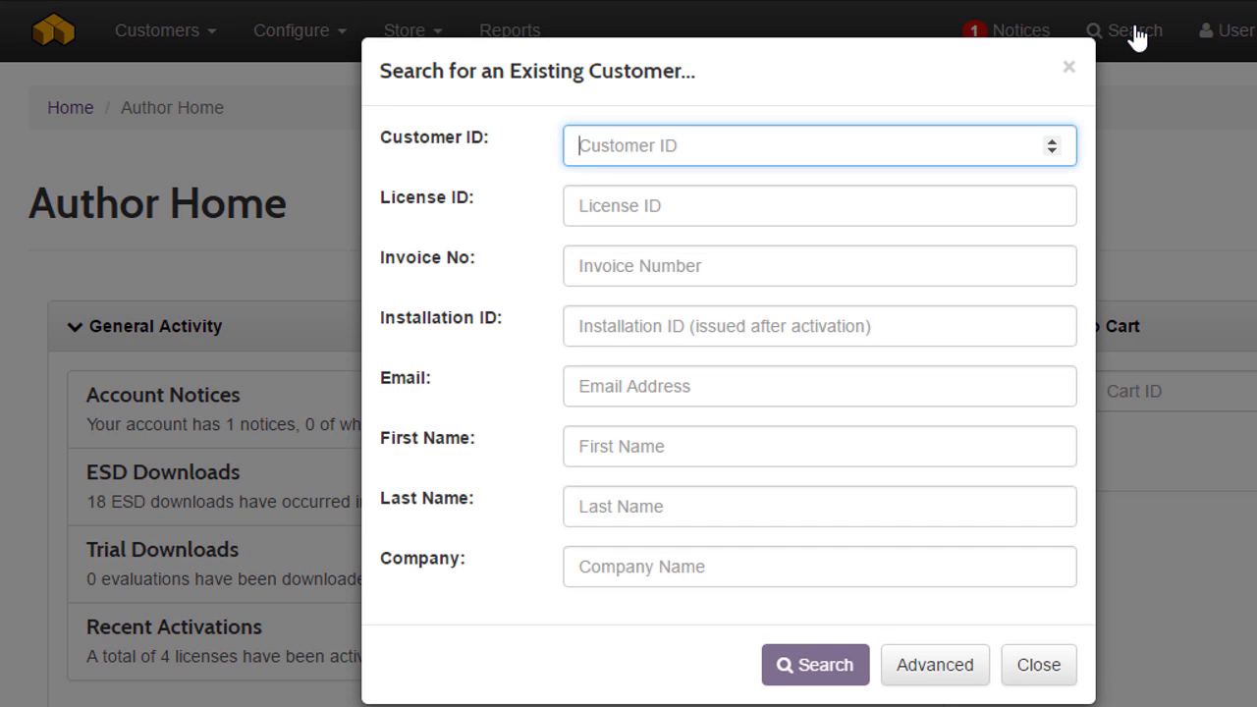
mouse_move(935, 664)
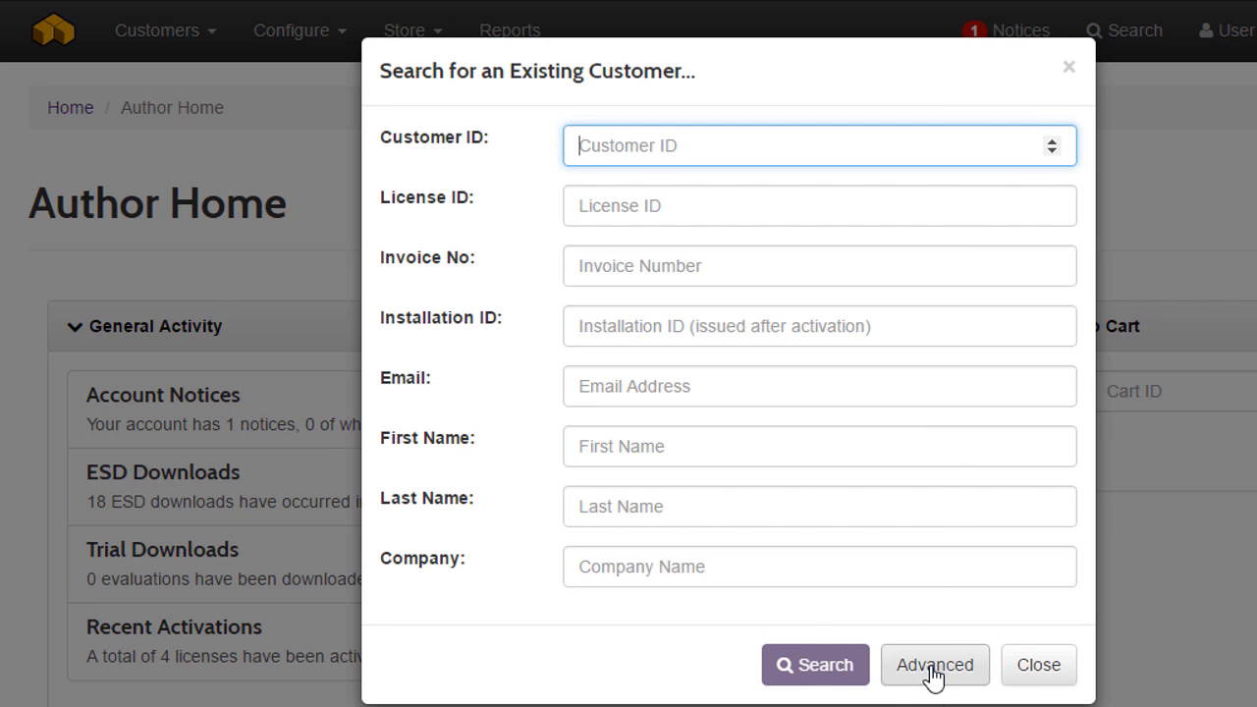
Browse the Configure and Store menus, then open Store > Create a New Order/Cart.
click(934, 665)
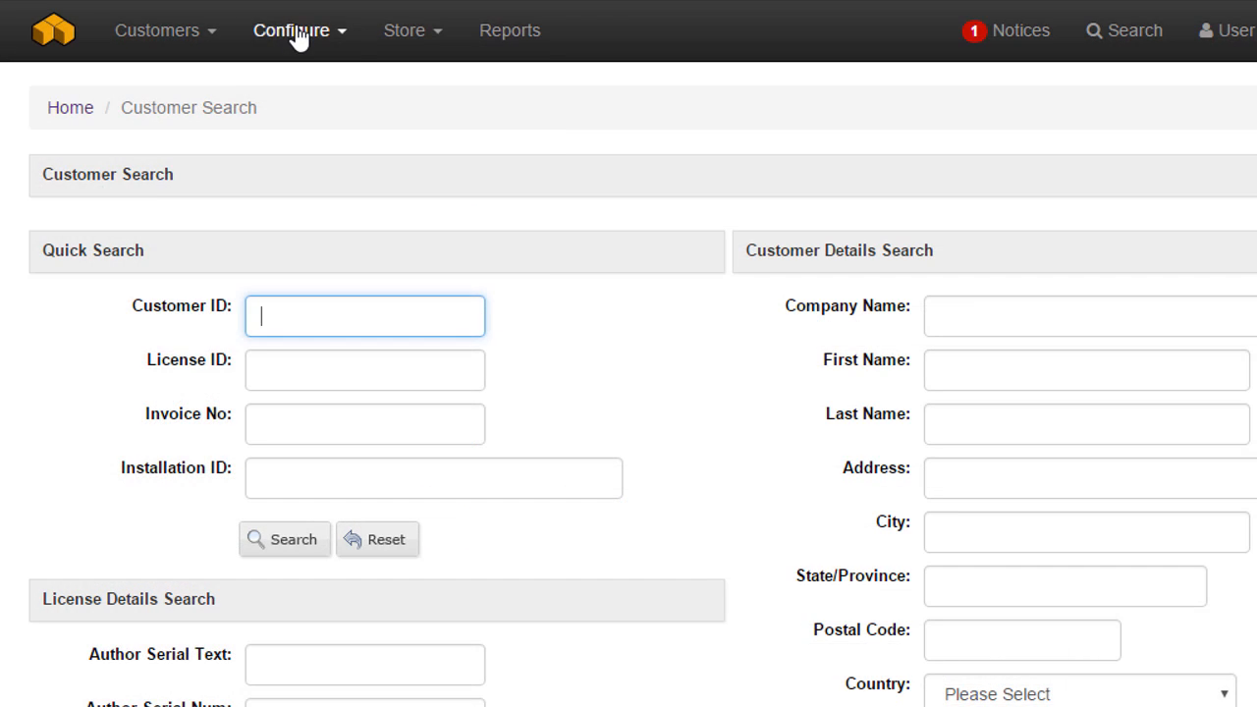
click(291, 30)
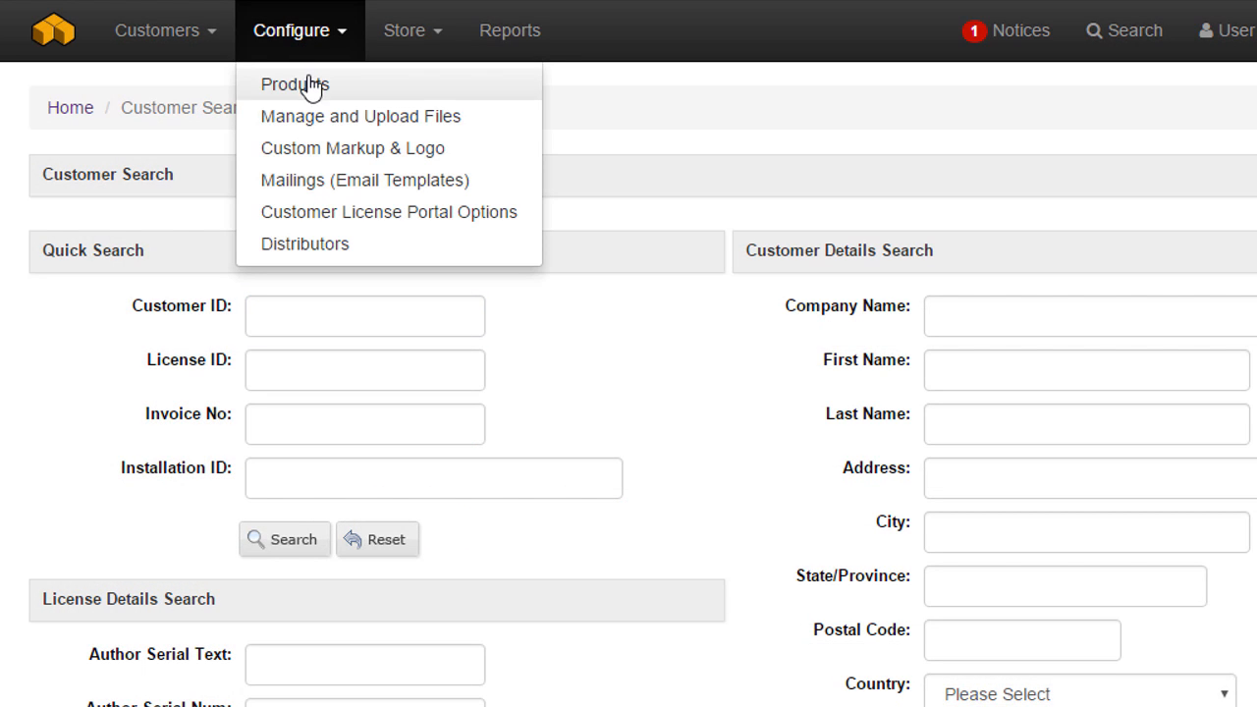
mouse_move(324, 254)
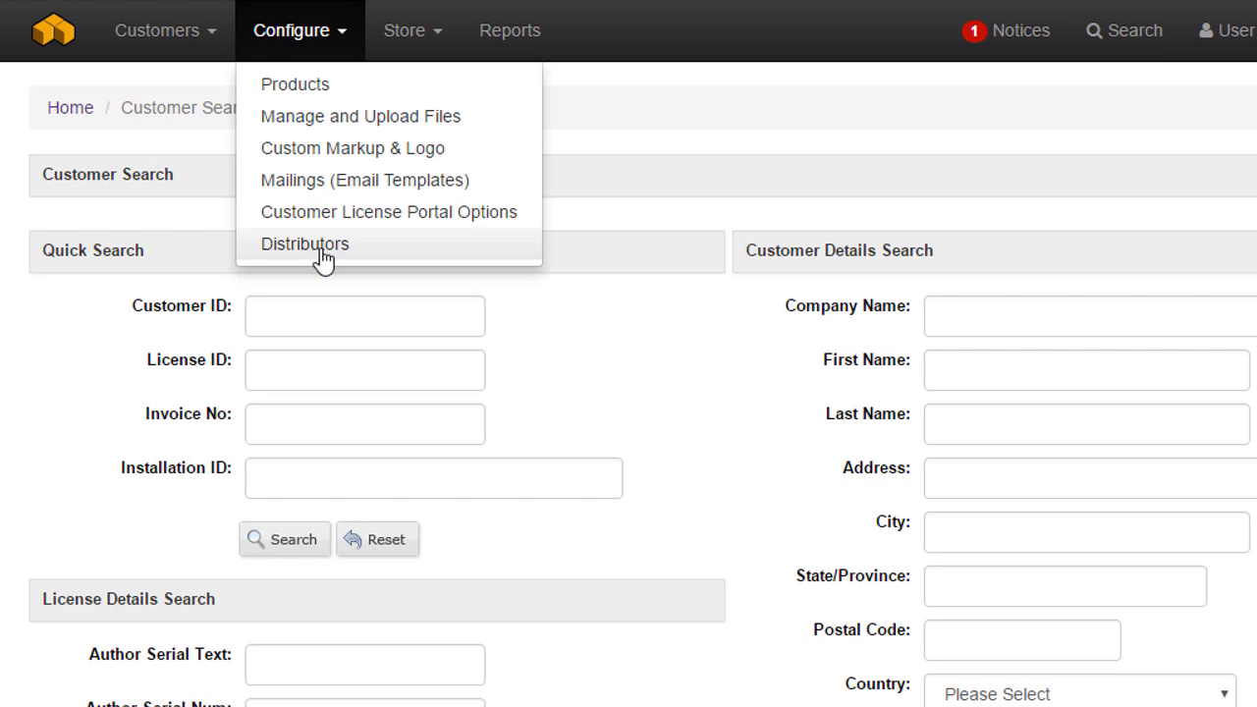
mouse_move(331, 184)
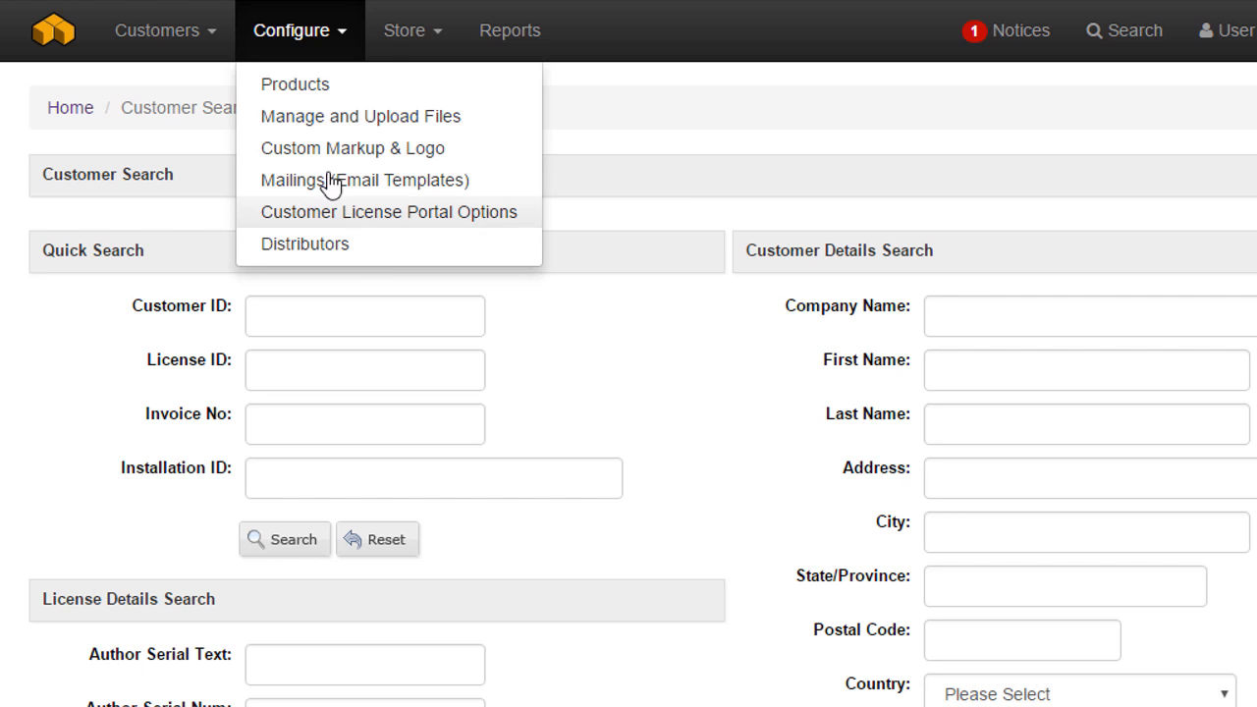
click(404, 30)
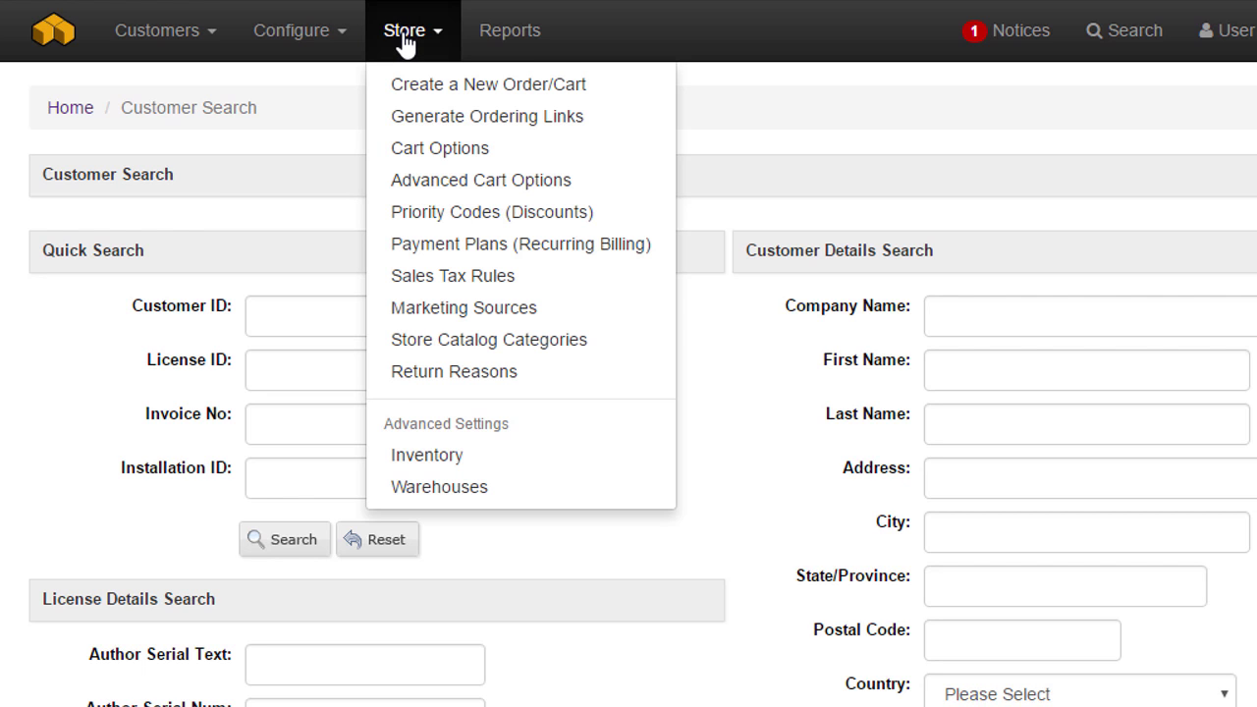
mouse_move(463, 307)
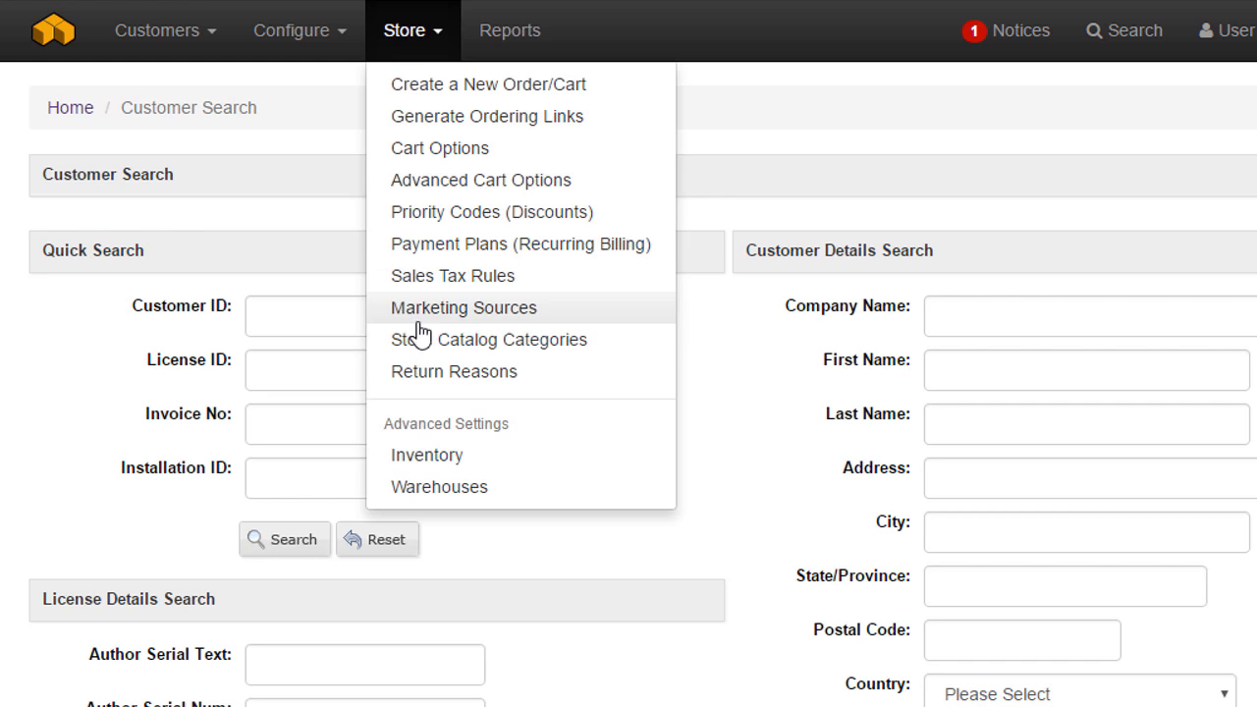
mouse_move(452, 148)
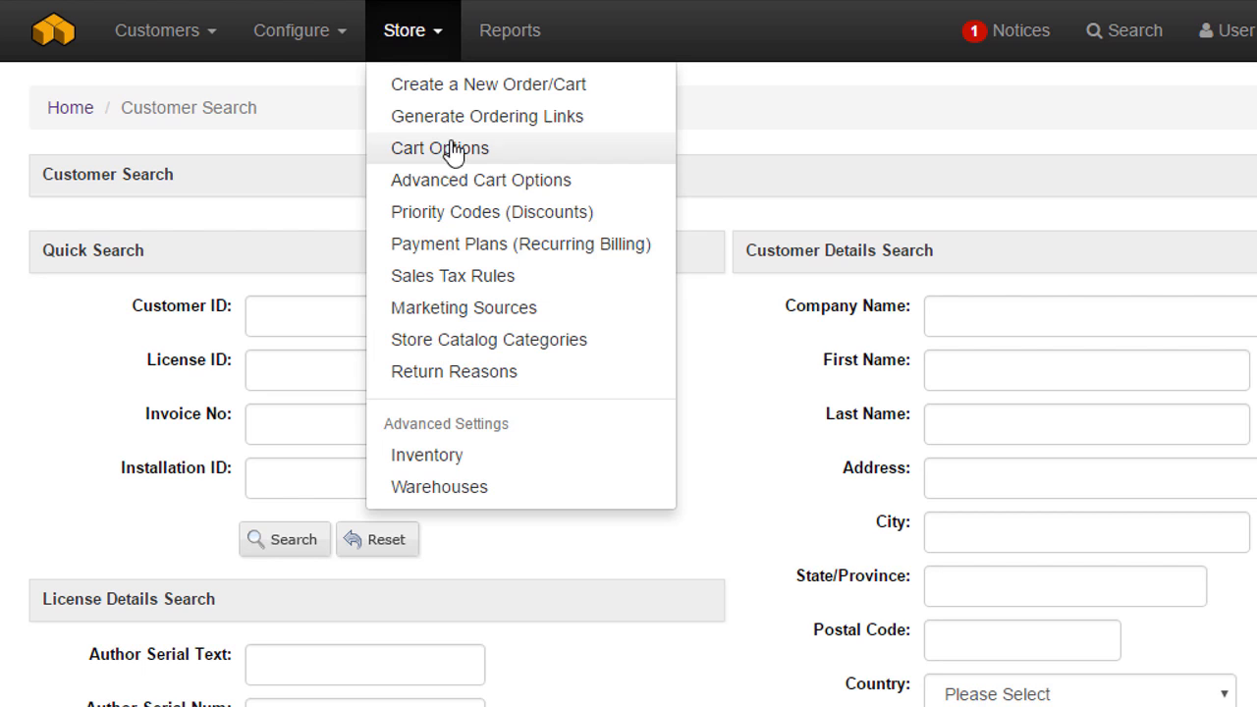
click(487, 83)
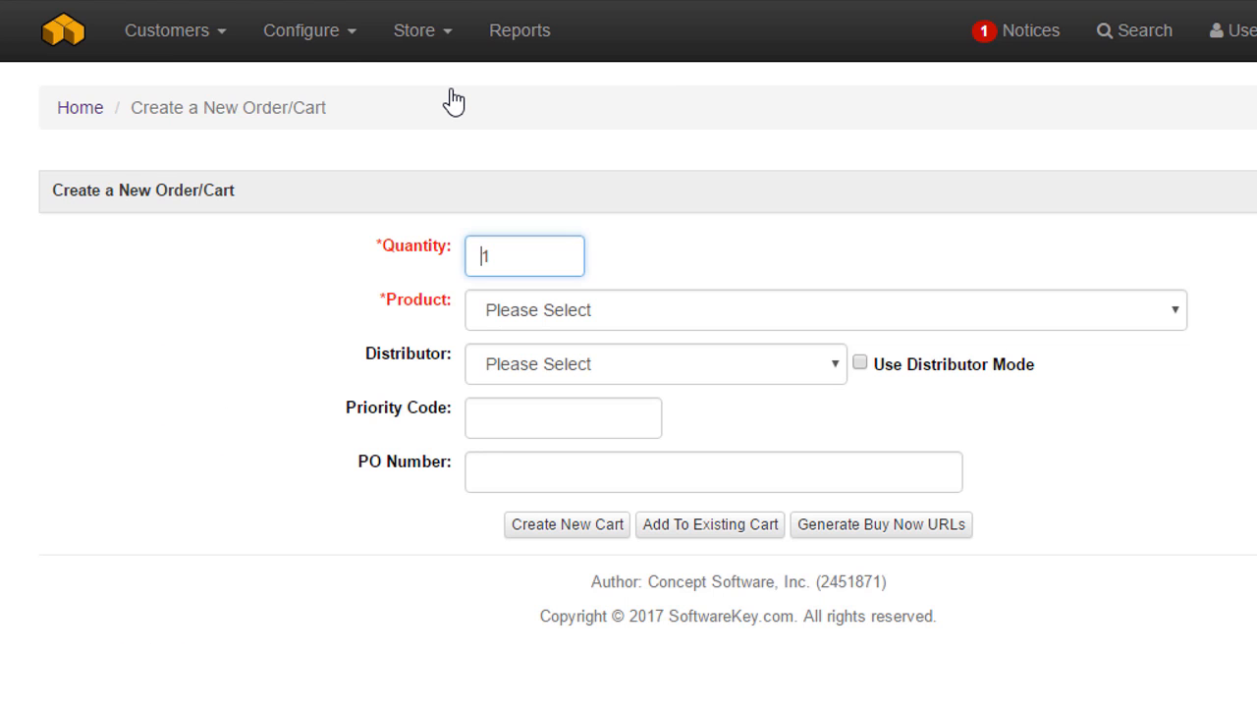
mouse_move(519, 31)
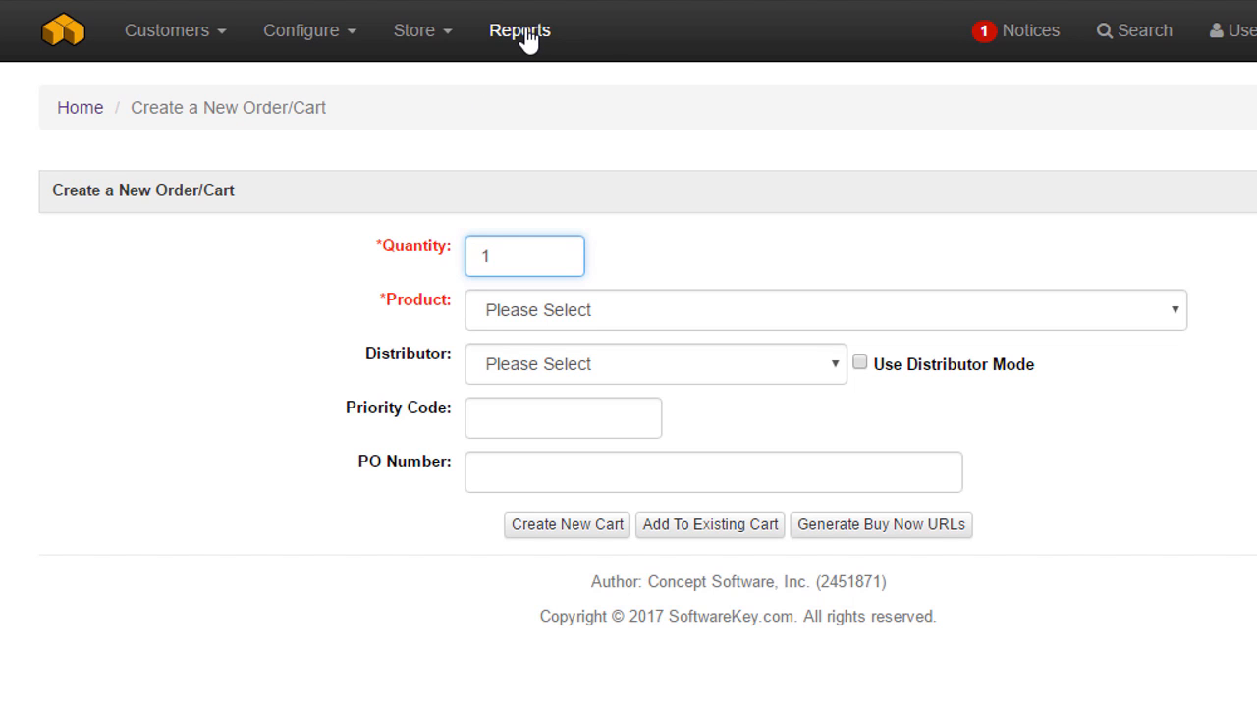
Open Reports and scroll through the license, audit export, customer and sales report categories.
click(519, 31)
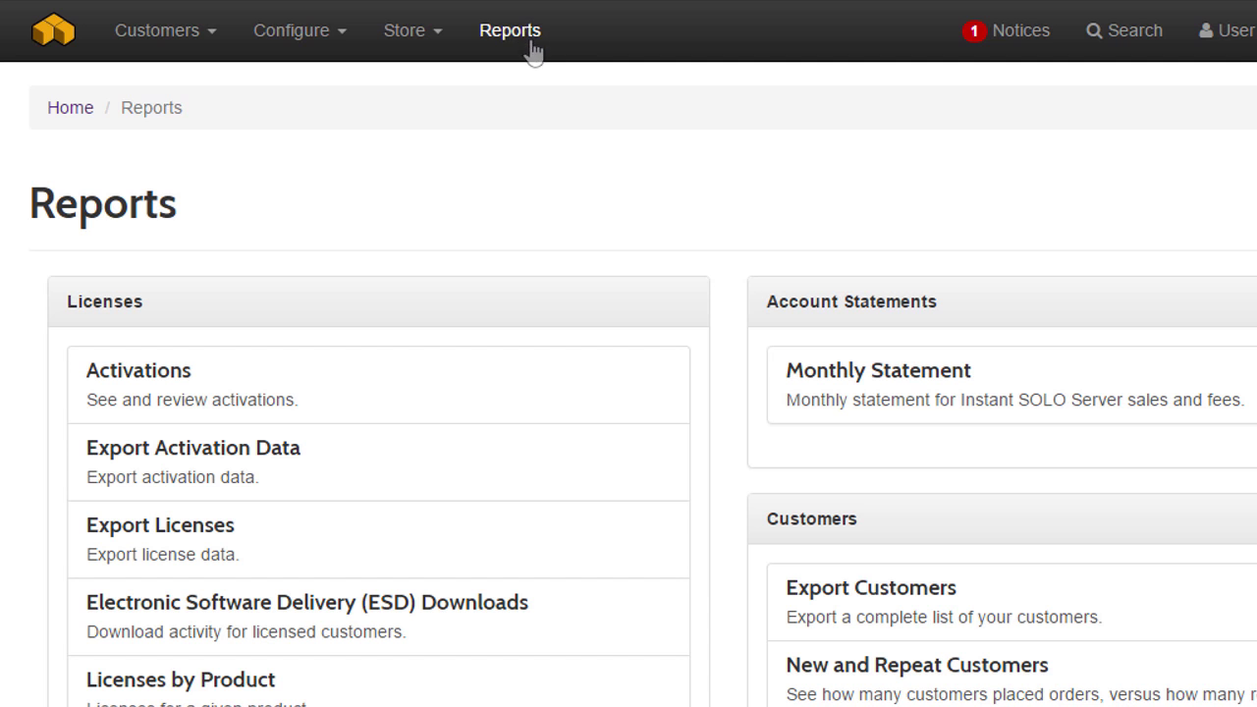
scroll(up, 3)
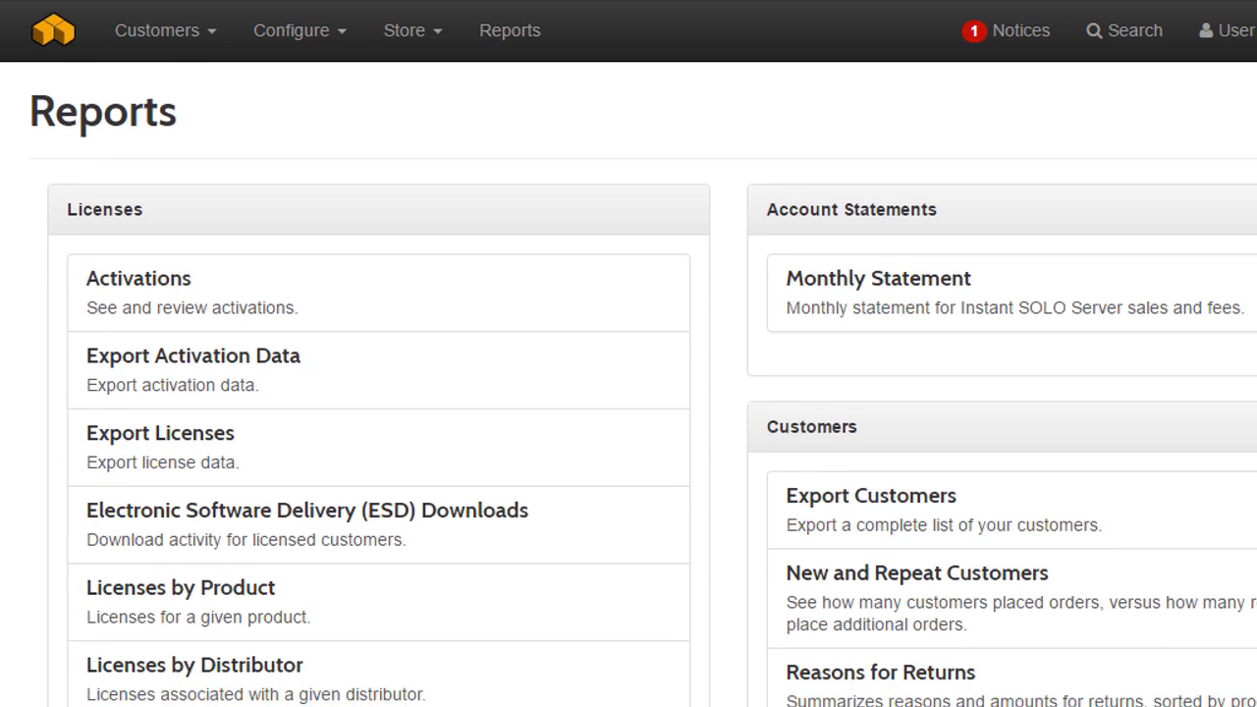
scroll(down, 3)
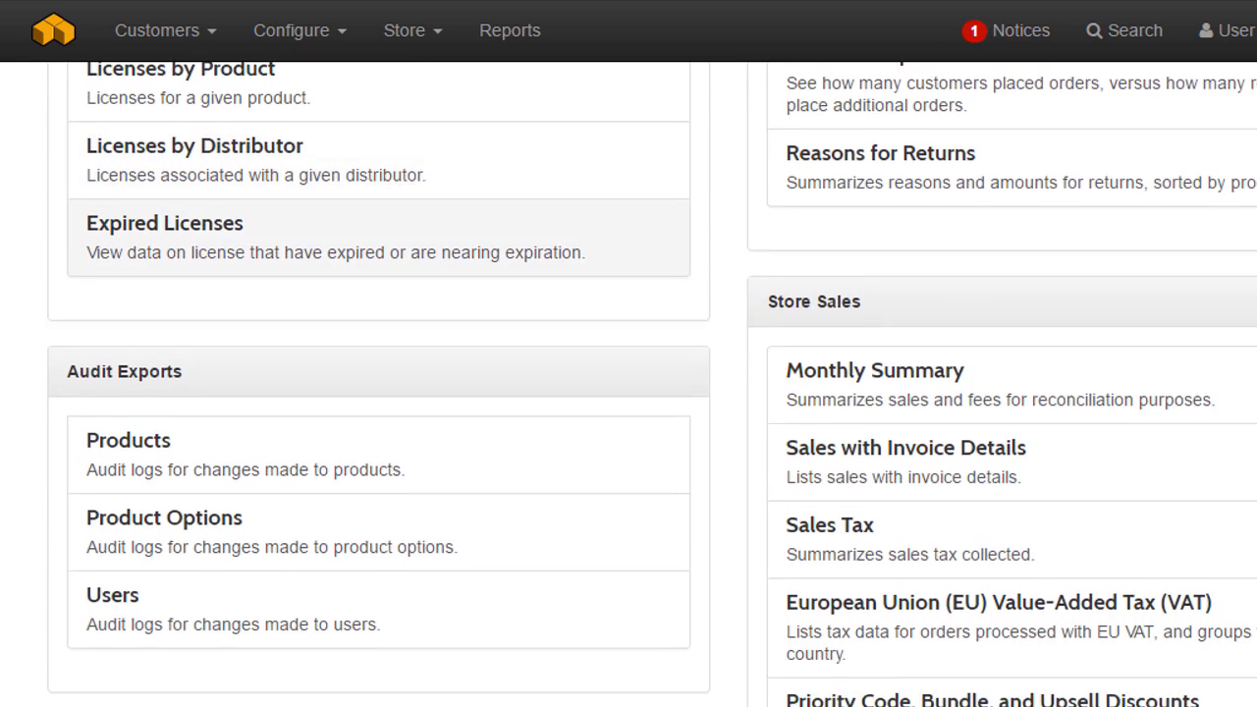
scroll(down, 3)
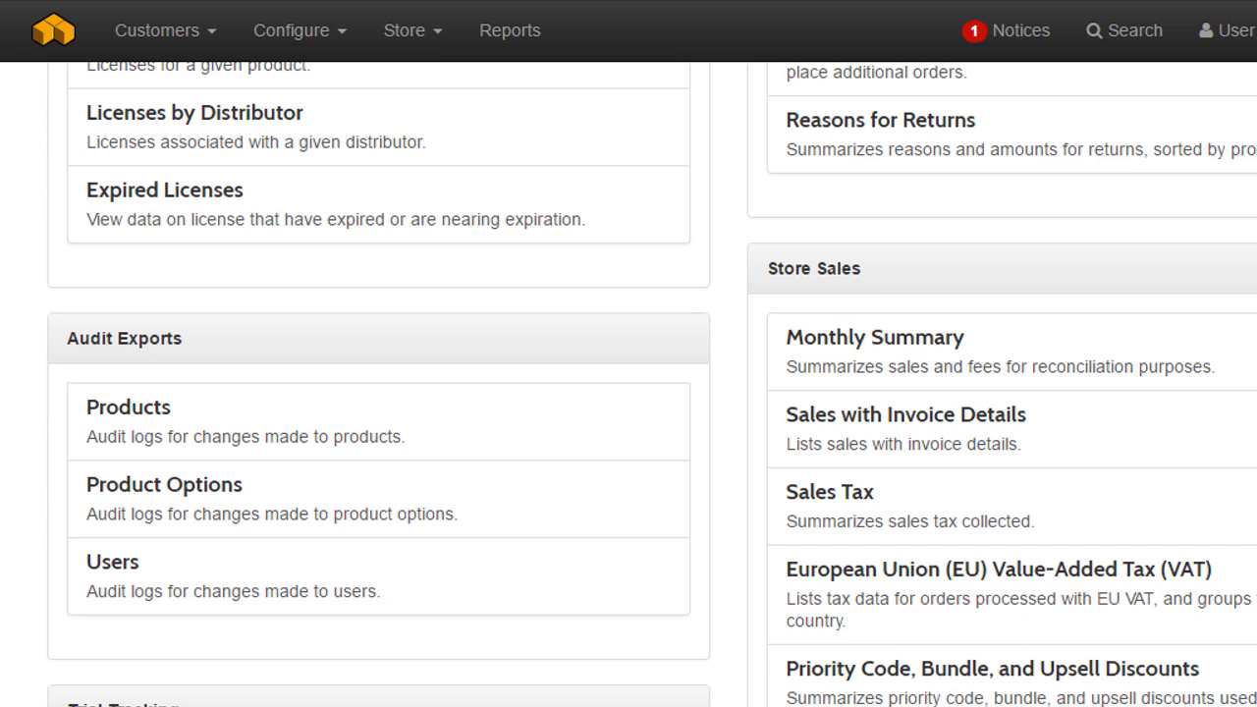
mouse_move(601, 31)
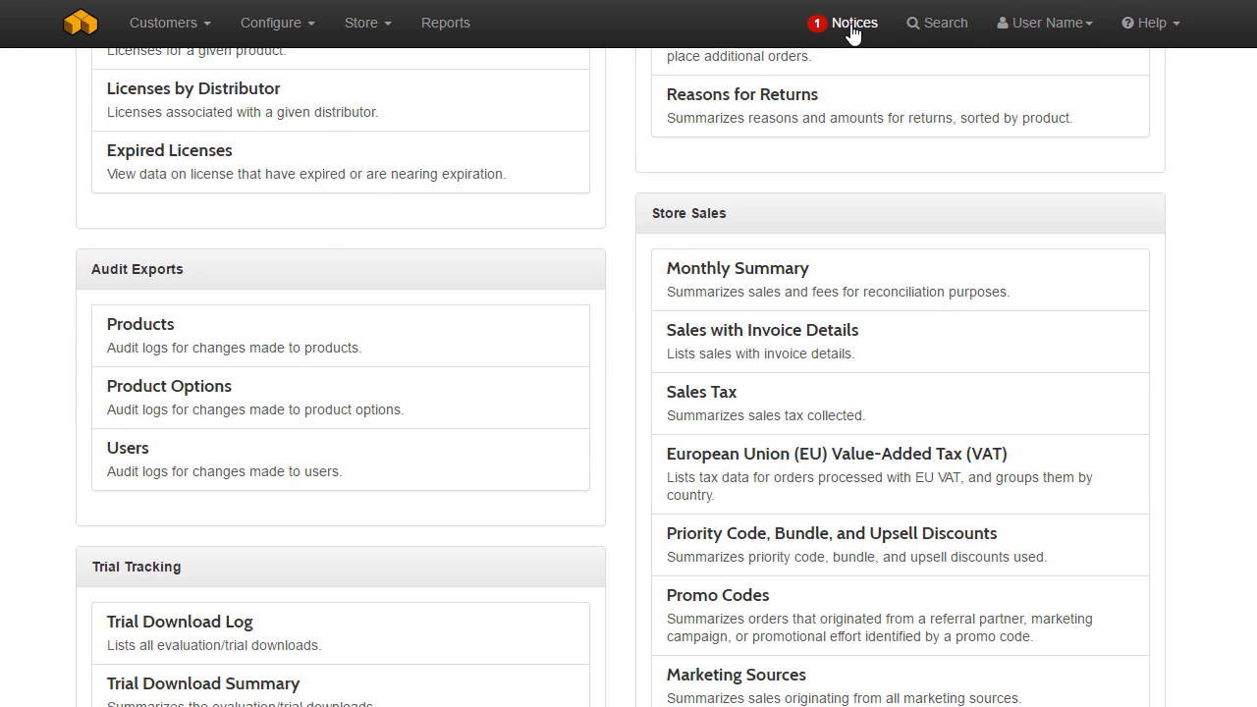
Open Notices showing the 1.16.2.1 update notice, then preview the User Name and Help menus.
click(851, 22)
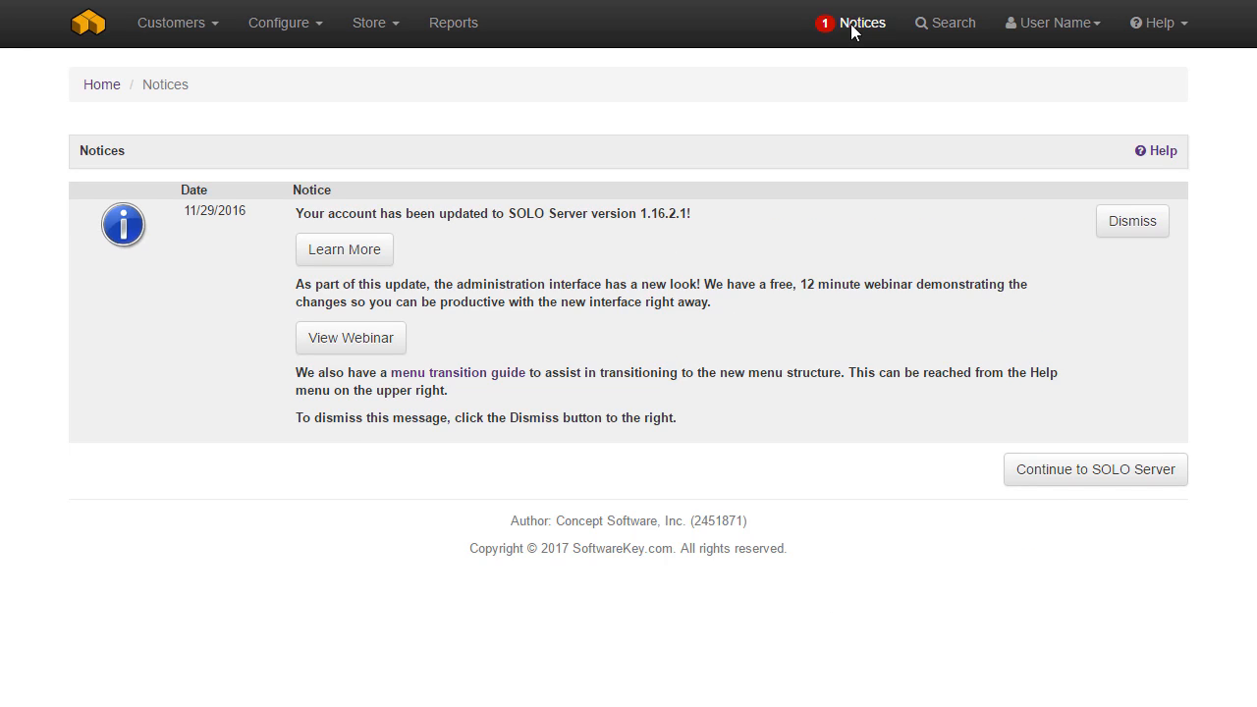
mouse_move(1051, 22)
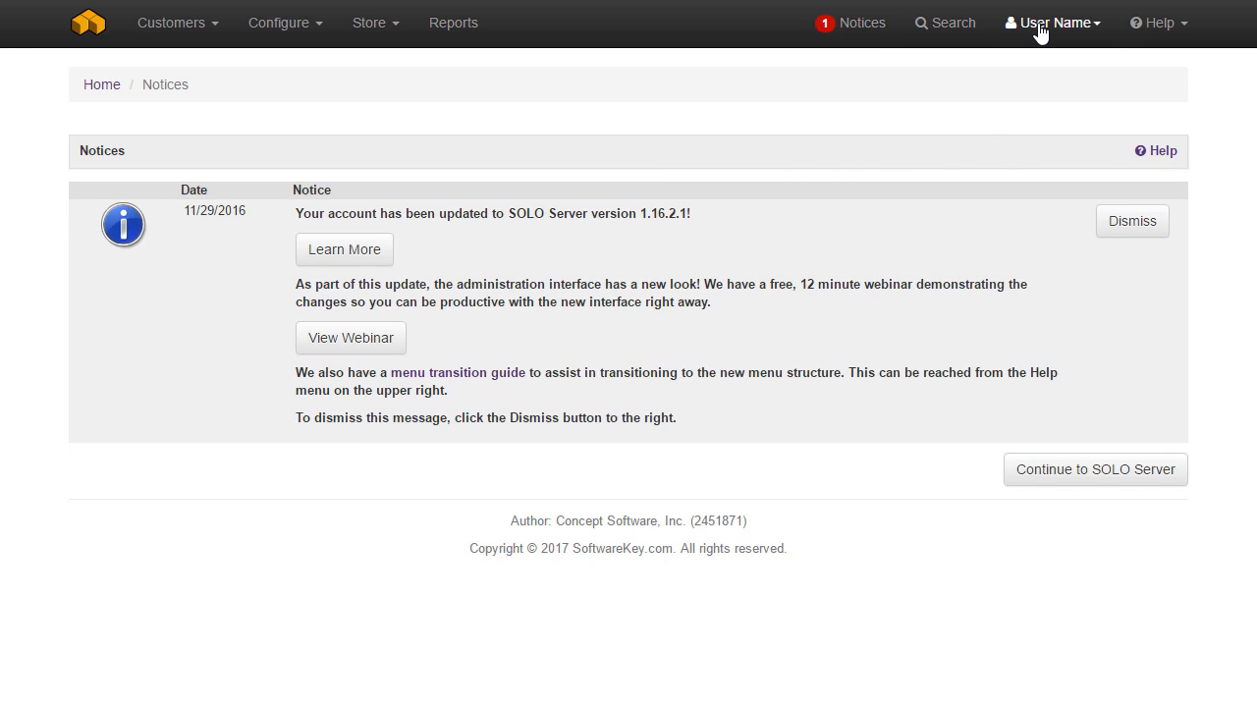
click(1051, 22)
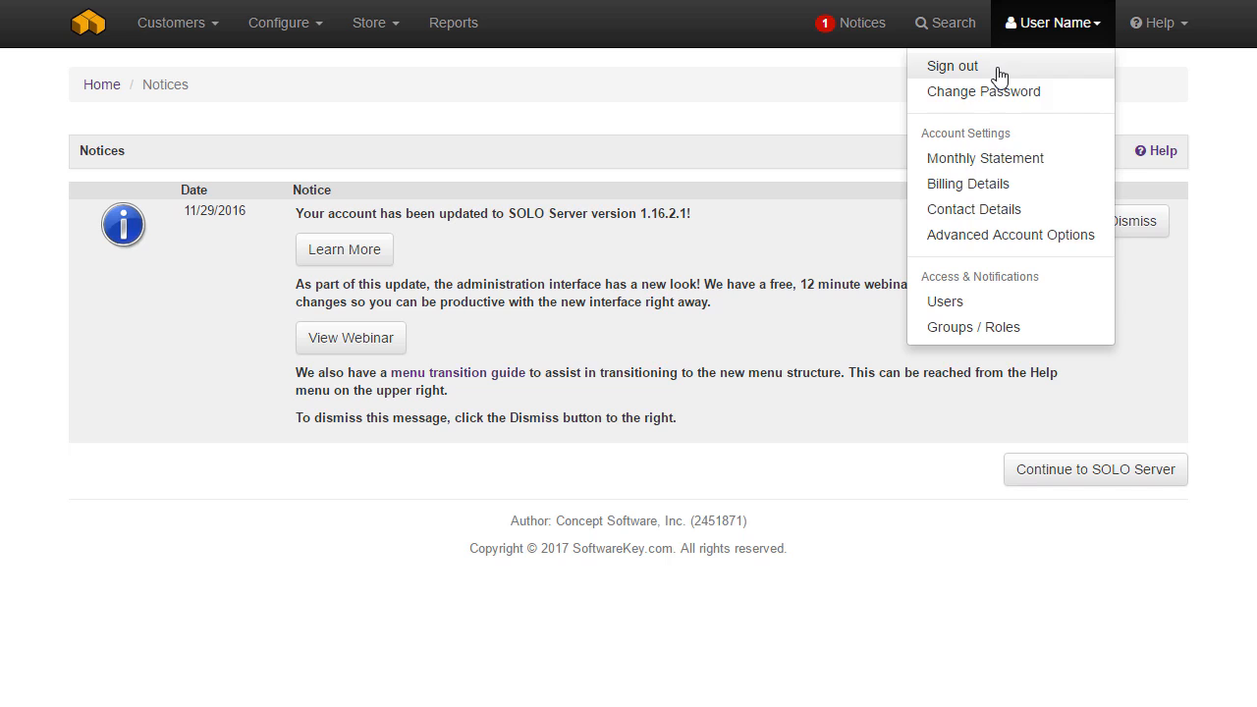
mouse_move(973, 327)
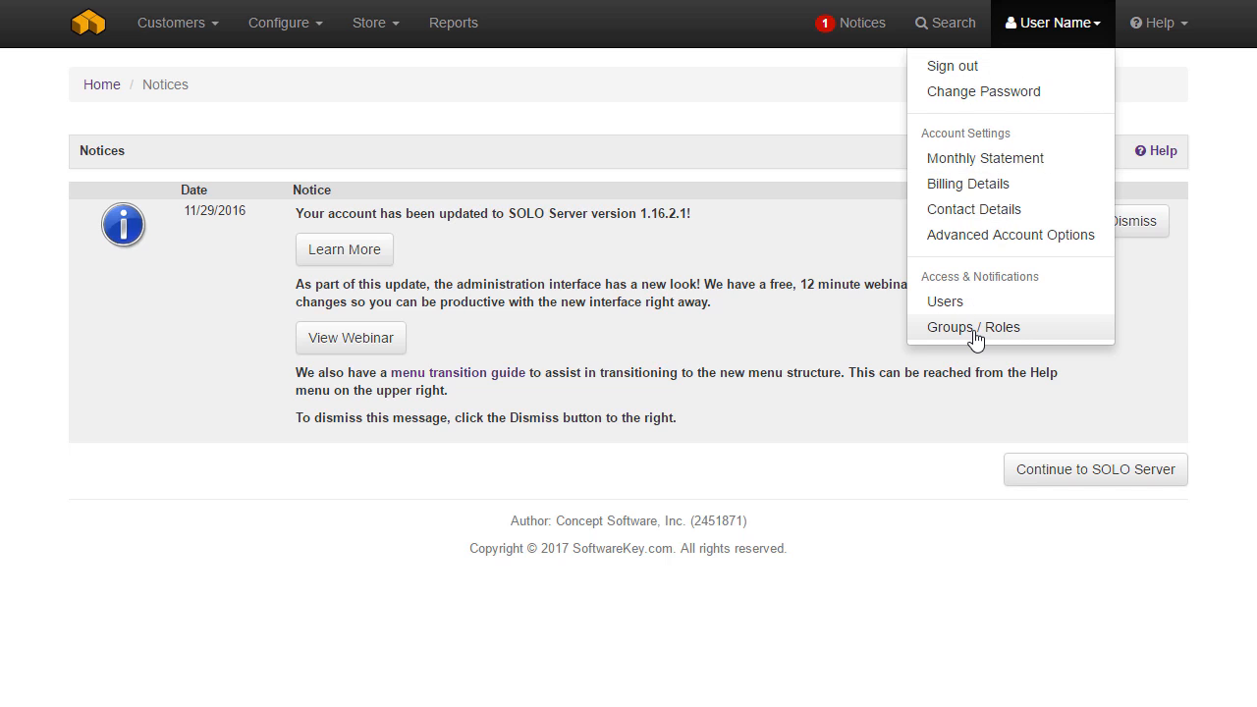
mouse_move(883, 326)
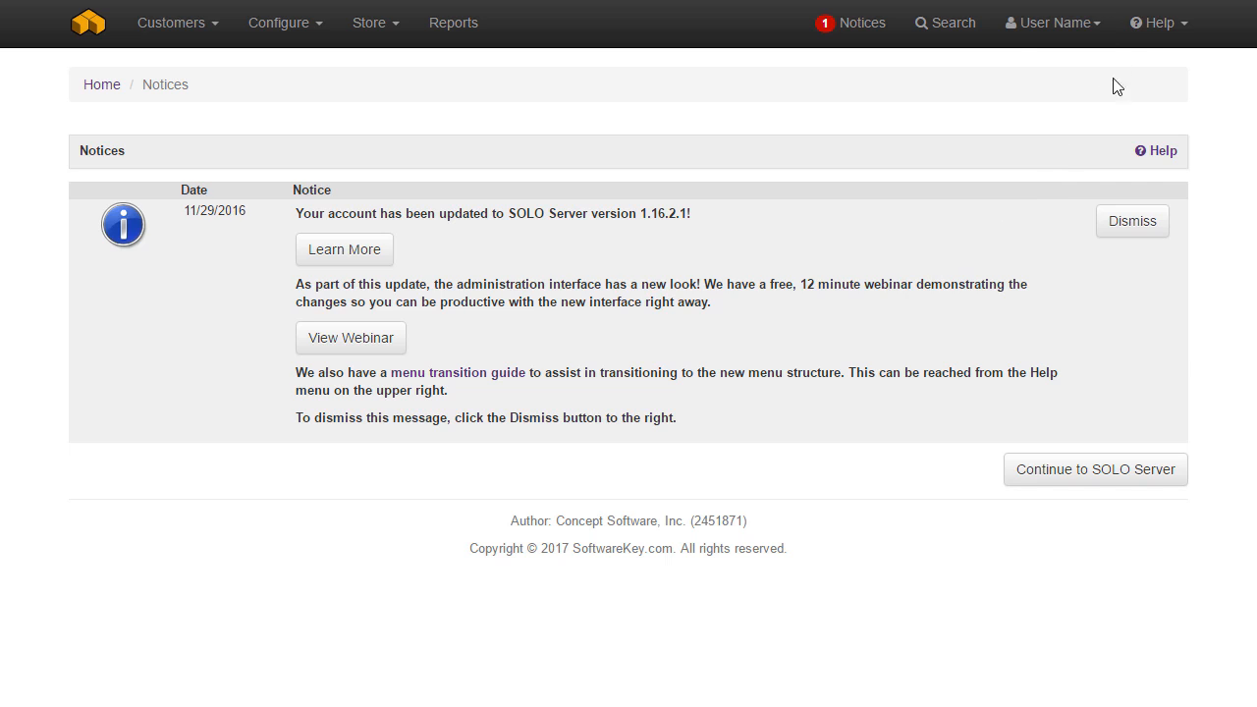
click(1158, 22)
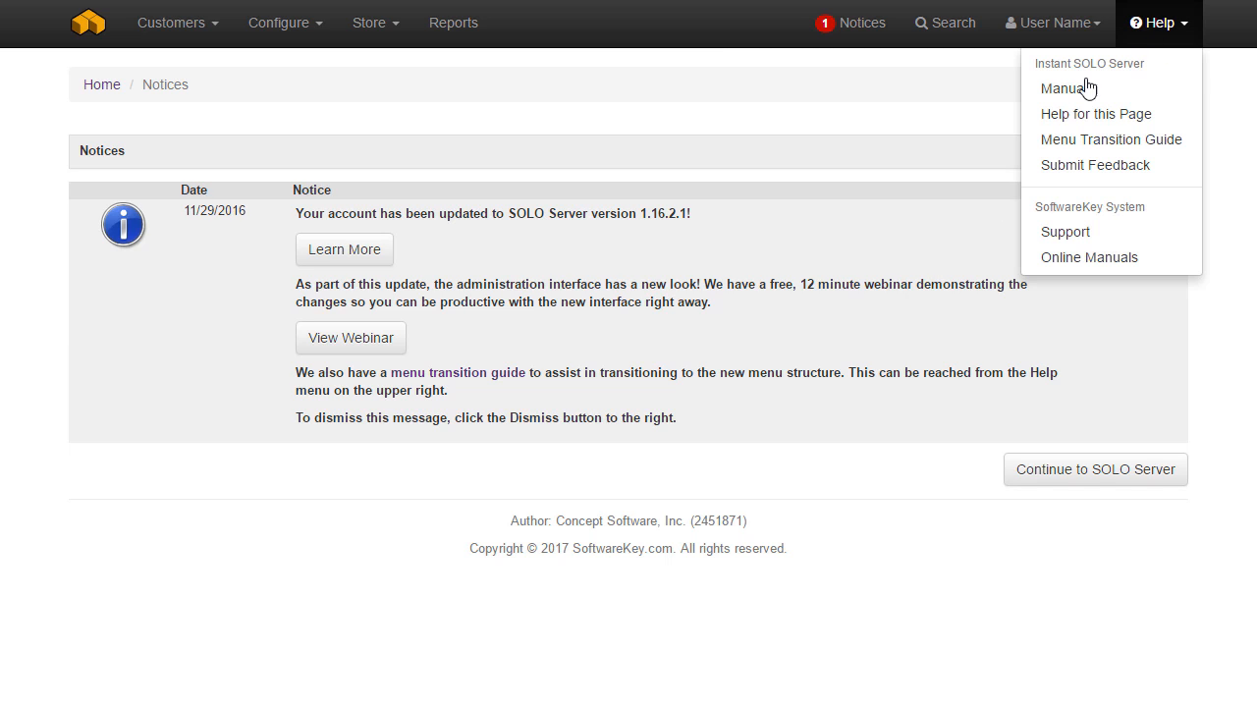
mouse_move(1095, 113)
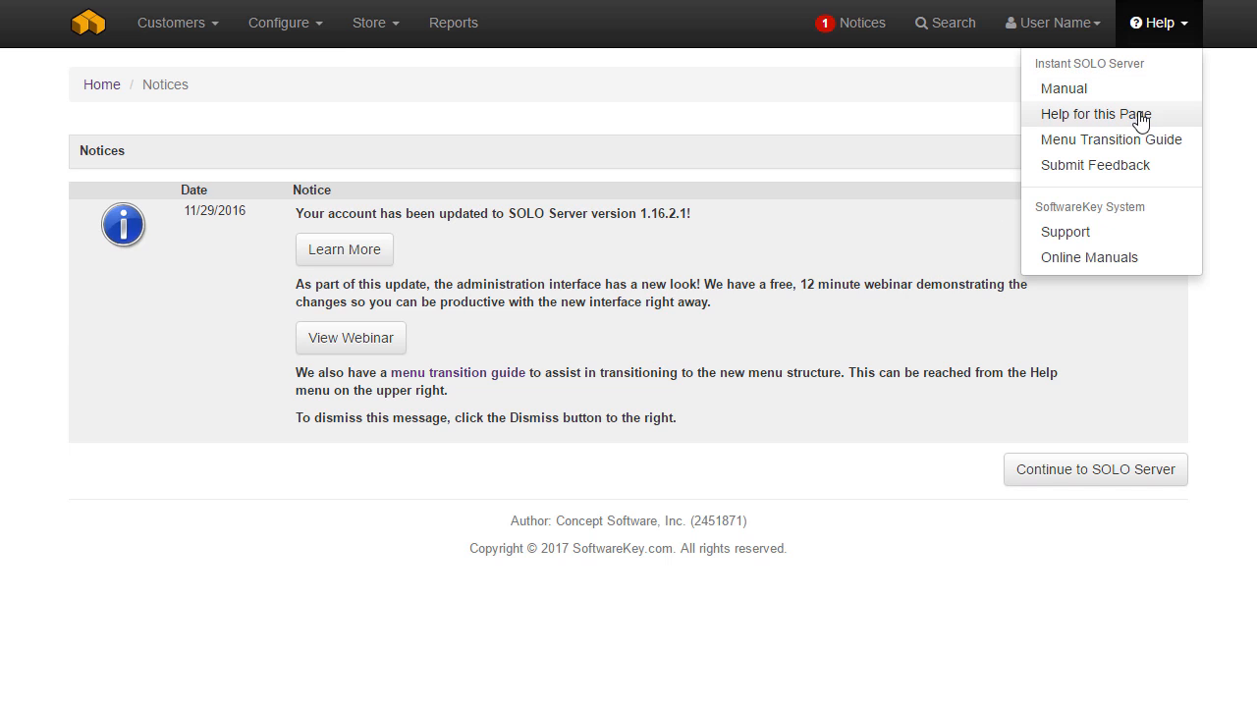
mouse_move(1166, 123)
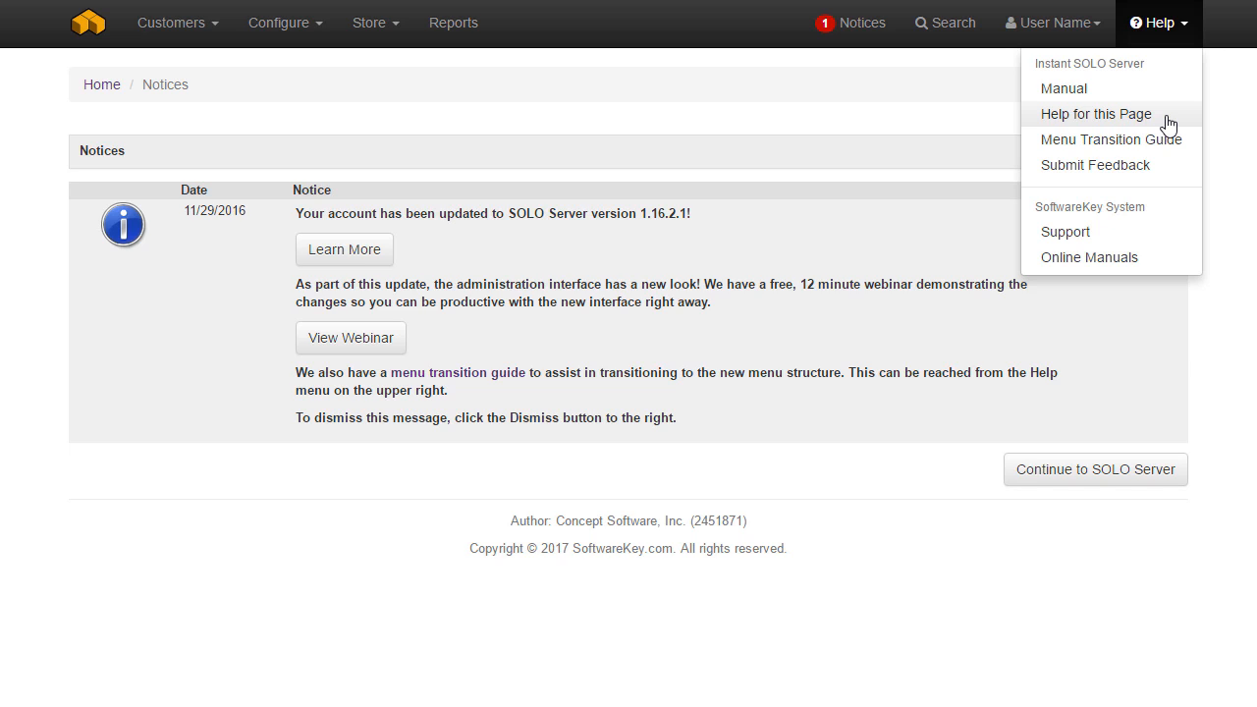
mouse_move(1016, 122)
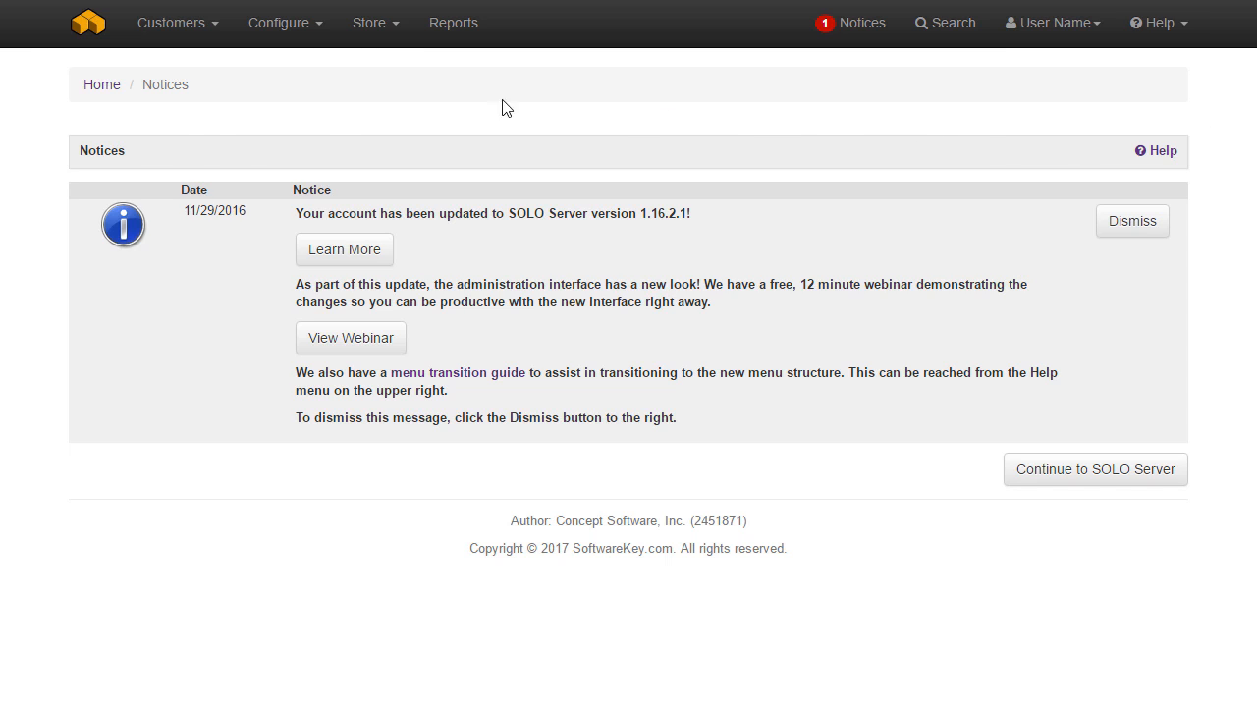
Open the Add a New Customer form and its Adding and Editing Customers help topic.
click(172, 23)
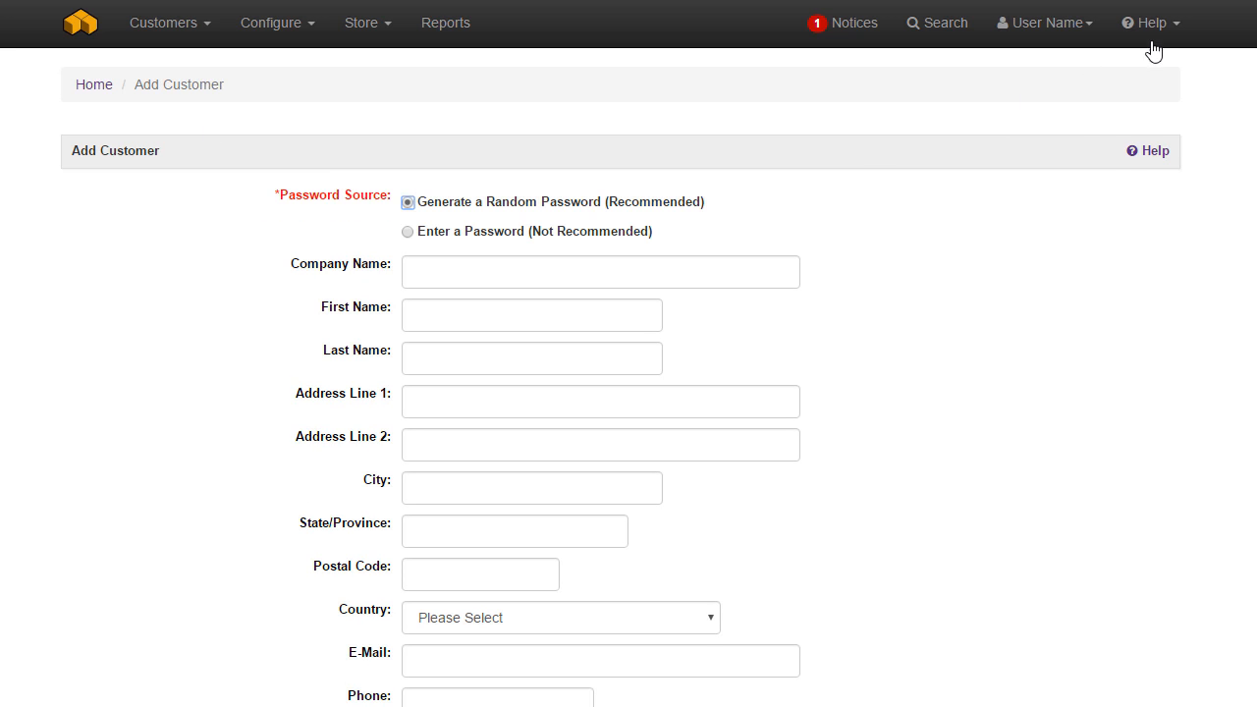
click(1146, 150)
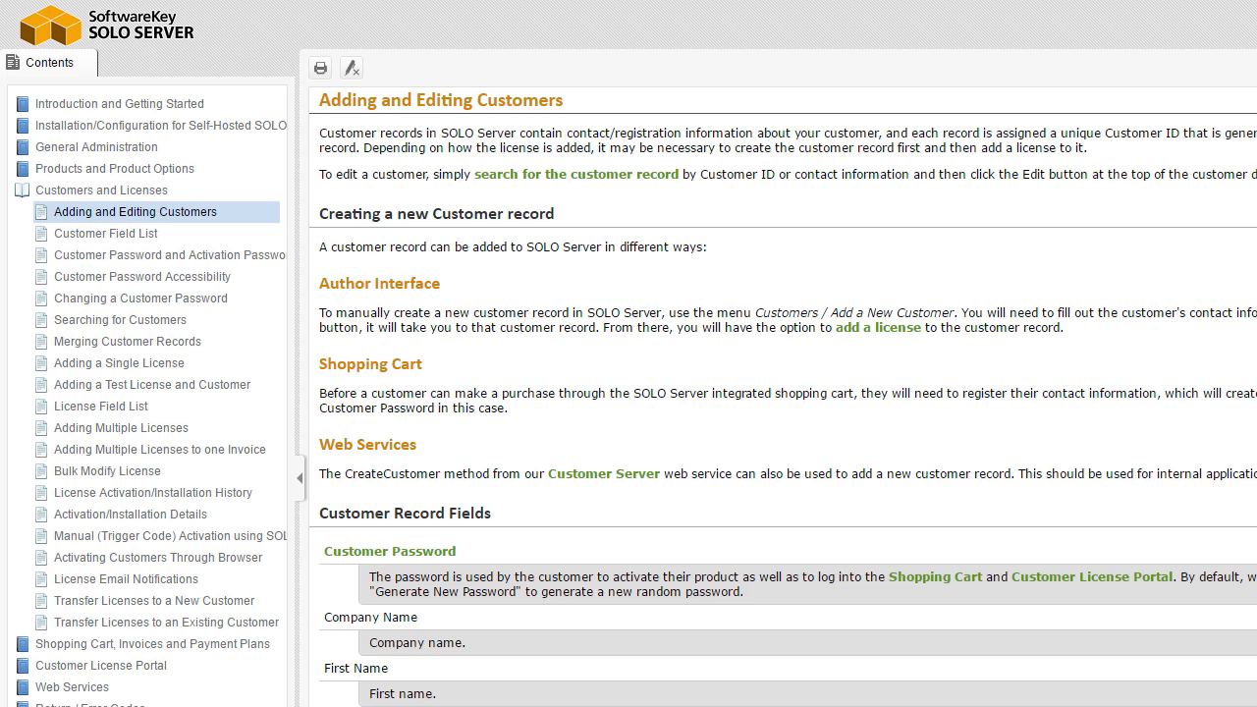